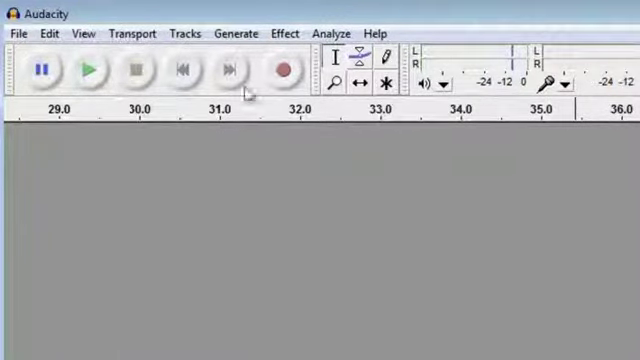
{"action": "mouse_move", "coordinate": [82, 152]}
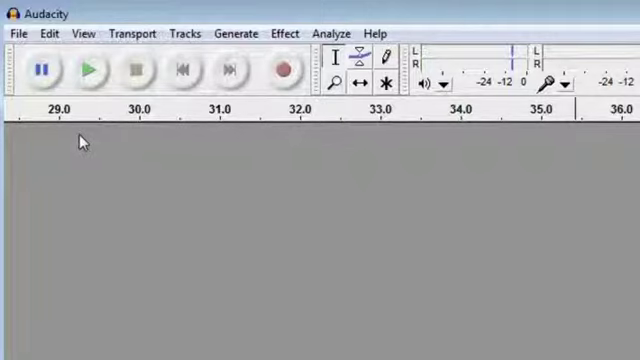
{"action": "mouse_move", "coordinate": [106, 152]}
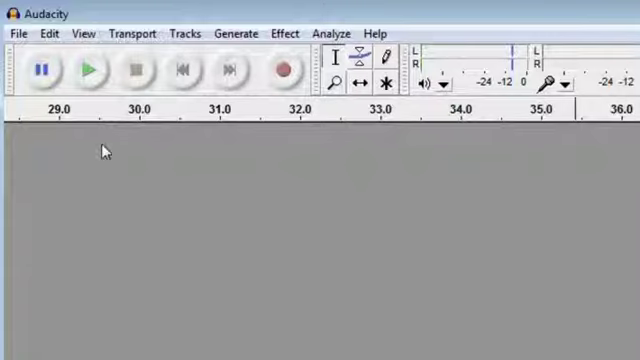
{"action": "mouse_move", "coordinate": [96, 140]}
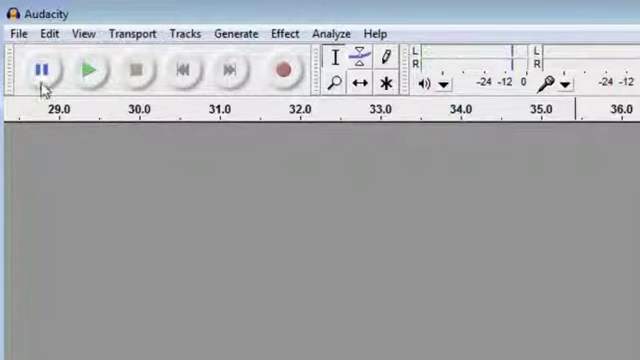
{"action": "mouse_move", "coordinate": [92, 70]}
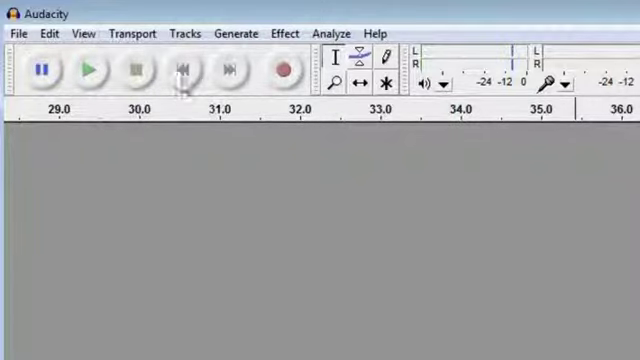
{"action": "mouse_move", "coordinate": [232, 72]}
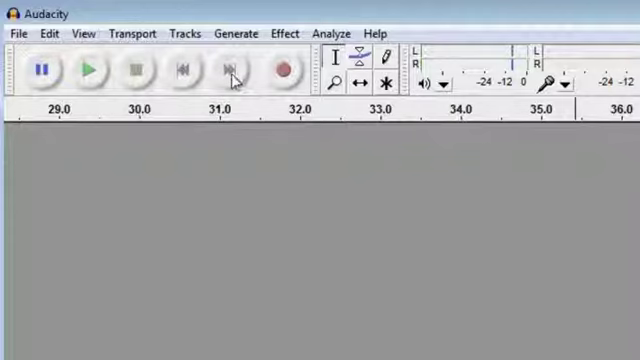
{"action": "mouse_move", "coordinate": [284, 68]}
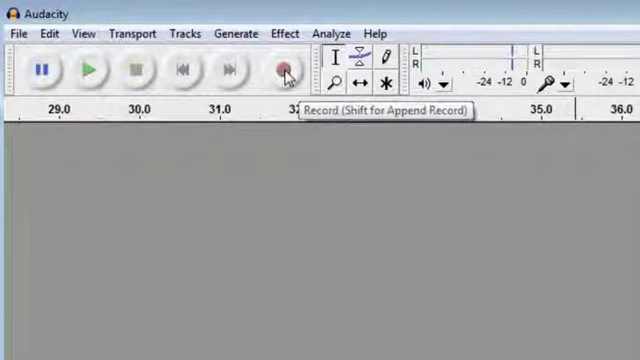
{"action": "mouse_move", "coordinate": [270, 158]}
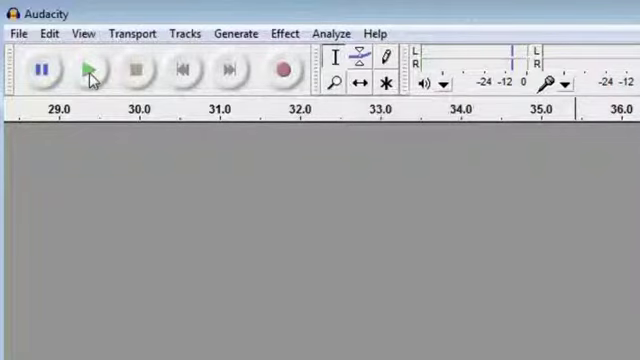
{"action": "mouse_move", "coordinate": [238, 136]}
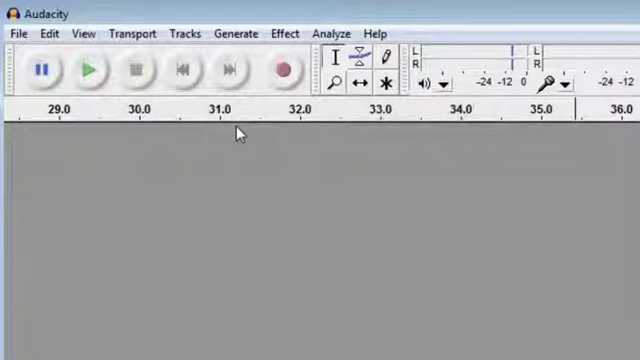
{"action": "mouse_move", "coordinate": [410, 136]}
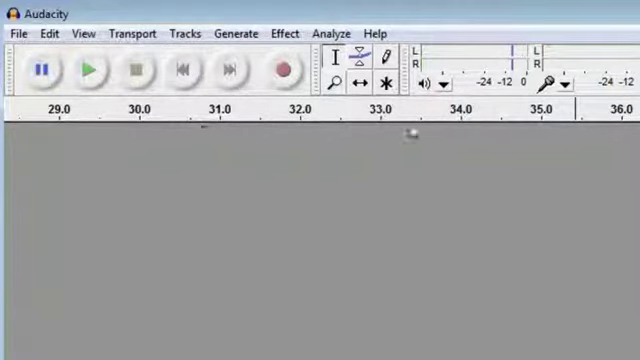
{"action": "mouse_move", "coordinate": [188, 140]}
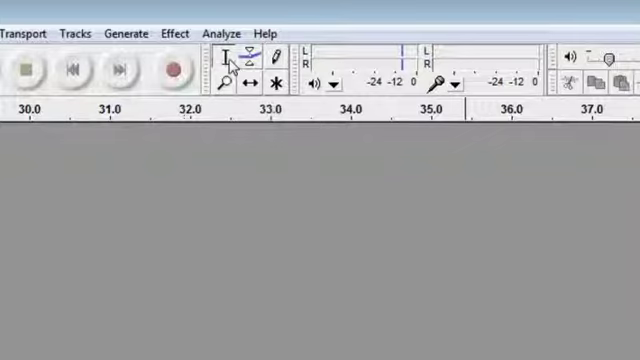
{"action": "mouse_move", "coordinate": [228, 62]}
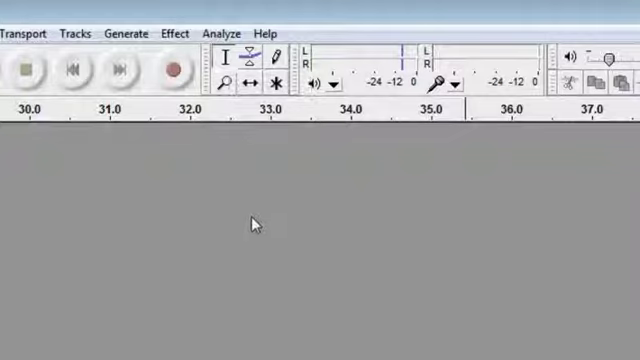
{"action": "mouse_move", "coordinate": [228, 124]}
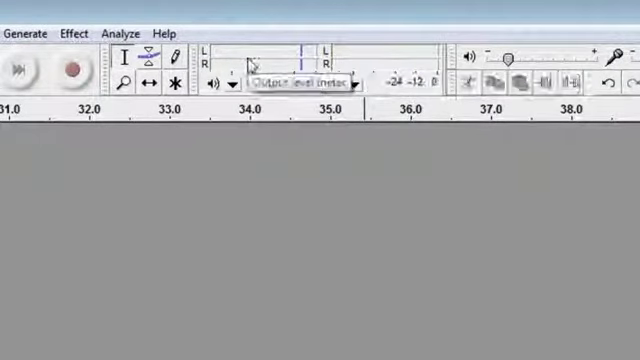
{"action": "mouse_move", "coordinate": [344, 78]}
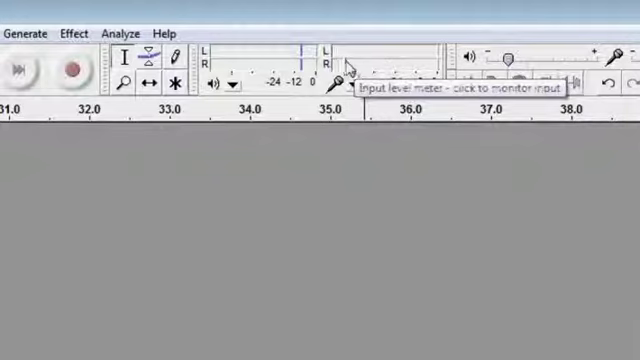
{"action": "mouse_move", "coordinate": [422, 200]}
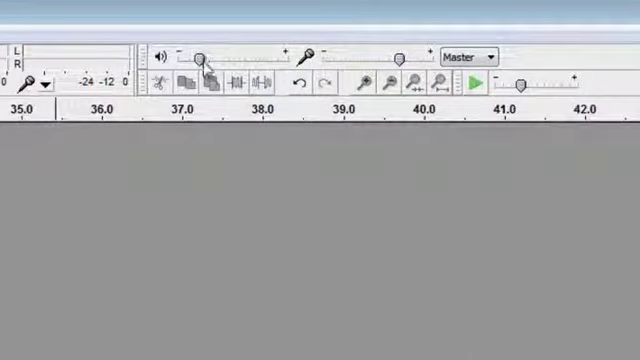
{"action": "mouse_move", "coordinate": [404, 62]}
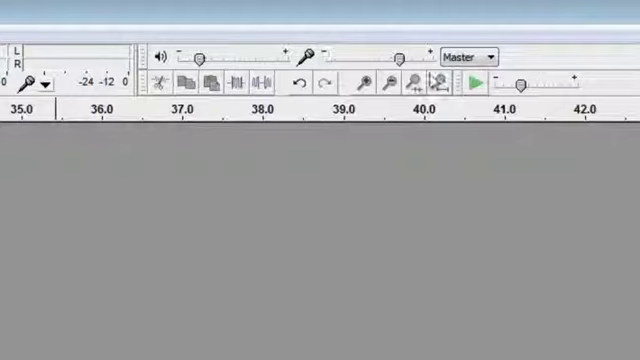
{"action": "mouse_move", "coordinate": [446, 212]}
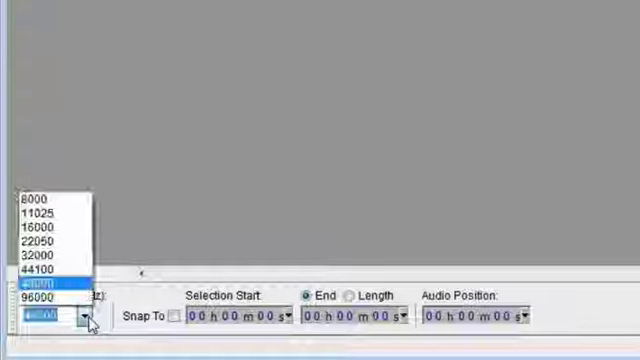
Step: Choose the project sample rate from the Project Rate (Hz) list at the bottom left
{"action": "left_click", "coordinate": [50, 284]}
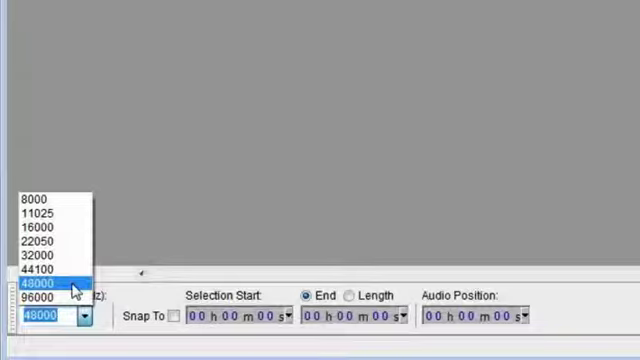
{"action": "left_click", "coordinate": [48, 284]}
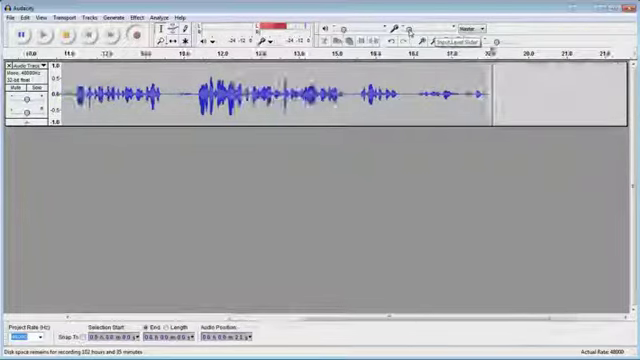
Step: Scroll along the timeline to follow the short test voice recording
{"action": "scroll", "scroll_direction": "right", "scroll_amount": 3}
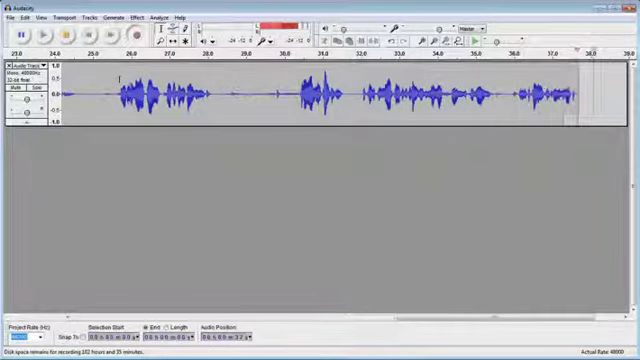
{"action": "scroll", "scroll_direction": "right", "scroll_amount": 3}
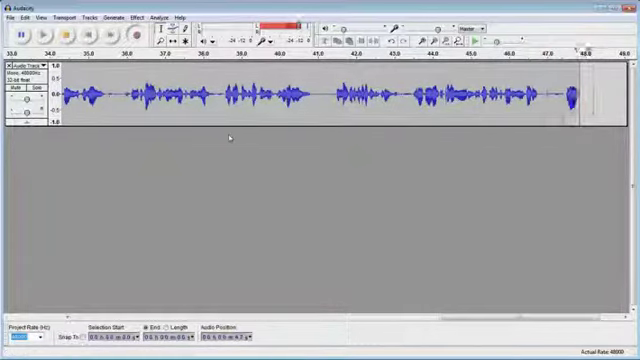
{"action": "scroll", "scroll_direction": "right", "scroll_amount": 3}
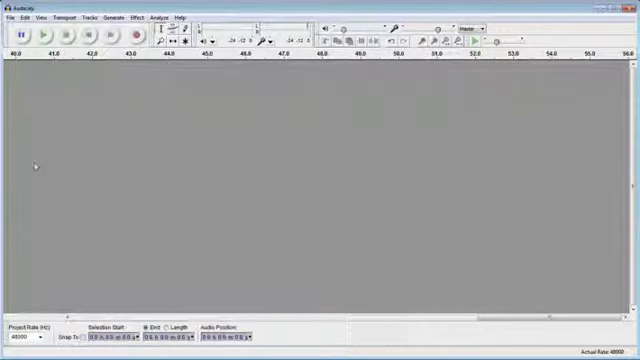
Step: In Preferences > Devices, select the Yeti microphone and pick two recording channels
{"action": "left_click", "coordinate": [12, 16]}
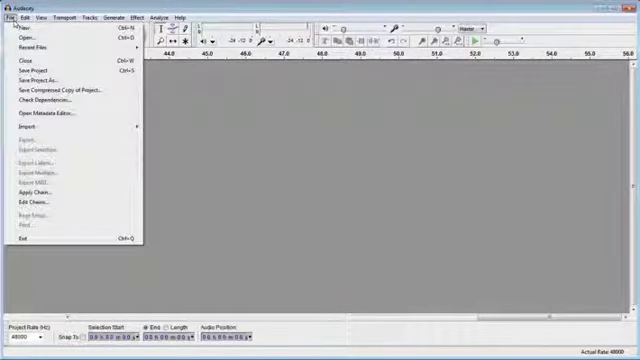
{"action": "left_click", "coordinate": [26, 16]}
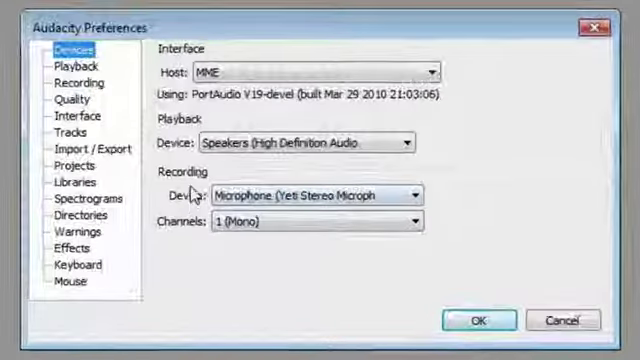
{"action": "left_click", "coordinate": [408, 196]}
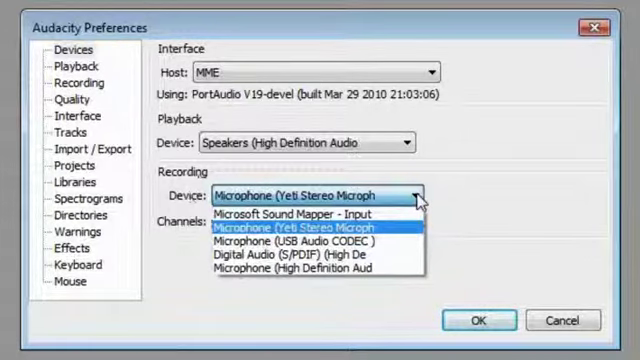
{"action": "left_click", "coordinate": [304, 228]}
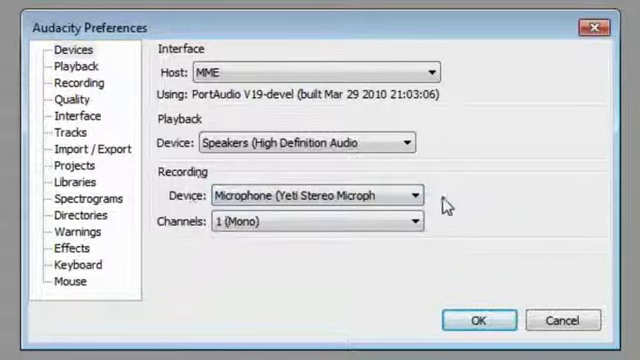
{"action": "left_click", "coordinate": [410, 224]}
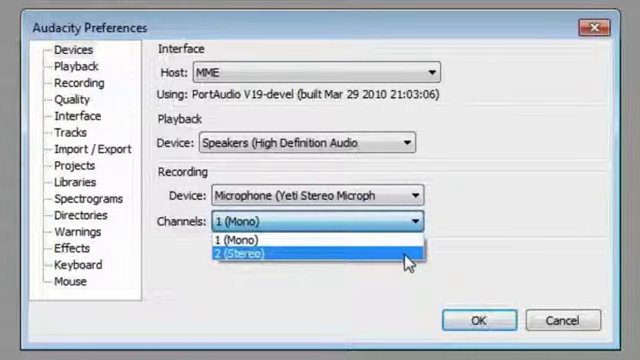
{"action": "left_click", "coordinate": [478, 320]}
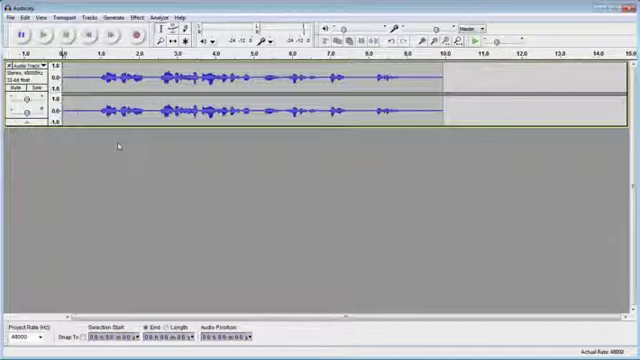
{"action": "mouse_move", "coordinate": [120, 162]}
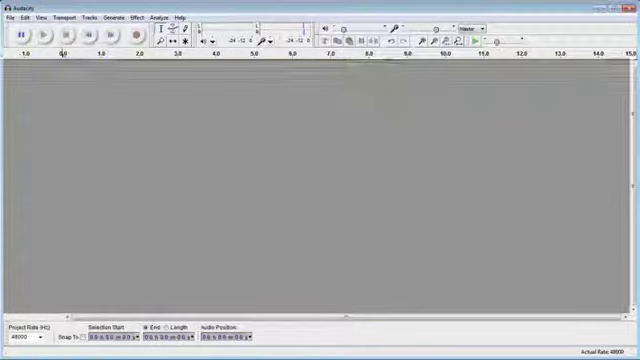
Step: In Preferences > Devices, set Recording Channels to 1 (Mono) and confirm
{"action": "left_click", "coordinate": [24, 16]}
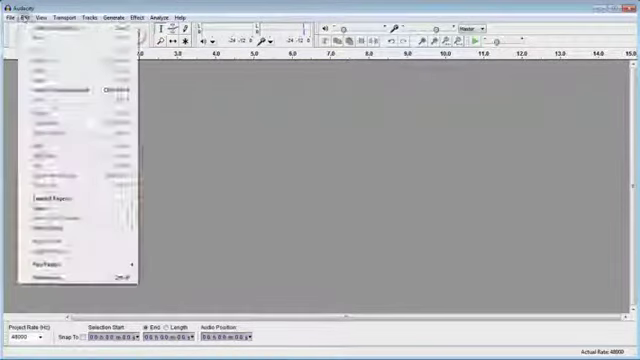
{"action": "left_click", "coordinate": [60, 270]}
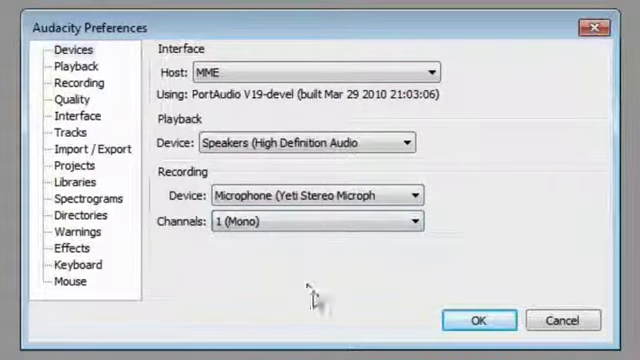
{"action": "mouse_move", "coordinate": [324, 312]}
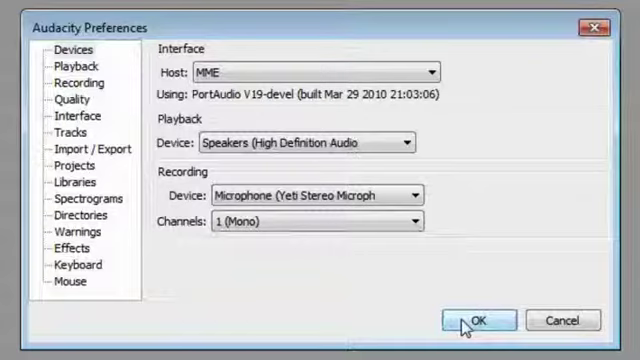
{"action": "left_click", "coordinate": [480, 320]}
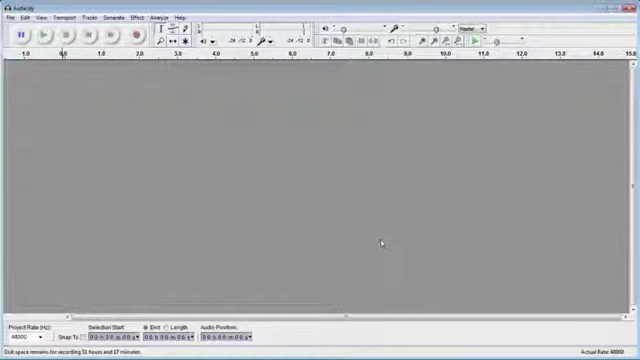
{"action": "mouse_move", "coordinate": [164, 132]}
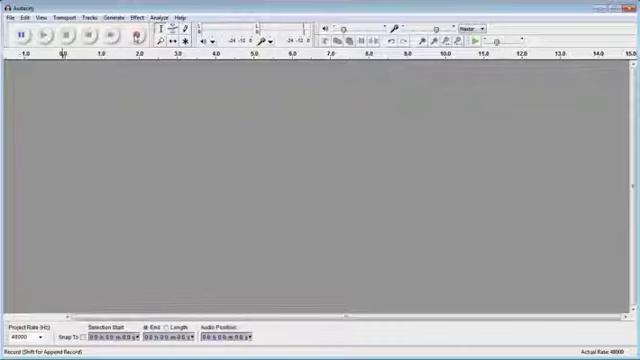
{"action": "mouse_move", "coordinate": [132, 36]}
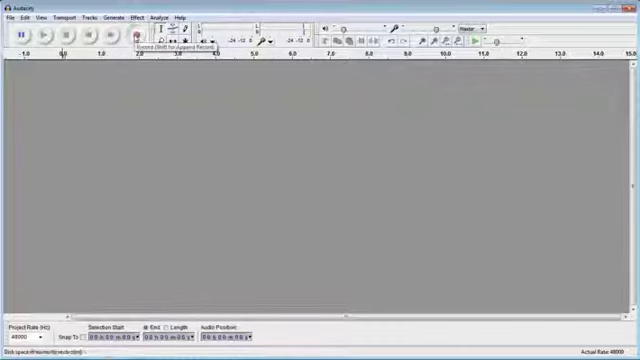
Step: Start recording the room's background noise as a new mono track
{"action": "left_click", "coordinate": [128, 32]}
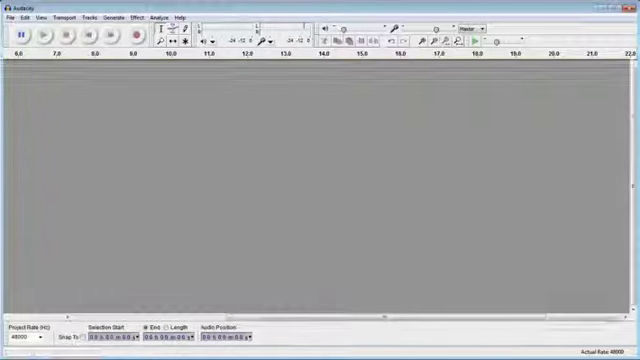
{"action": "mouse_move", "coordinate": [268, 90]}
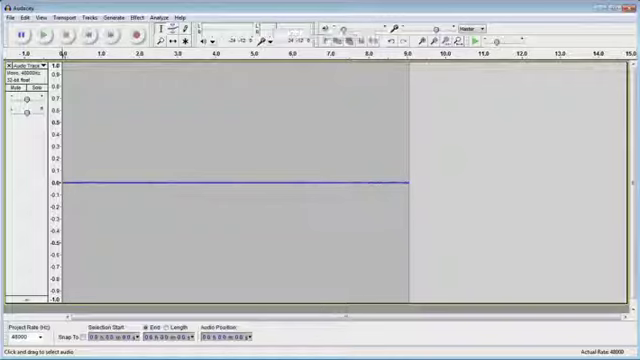
{"action": "mouse_move", "coordinate": [300, 118]}
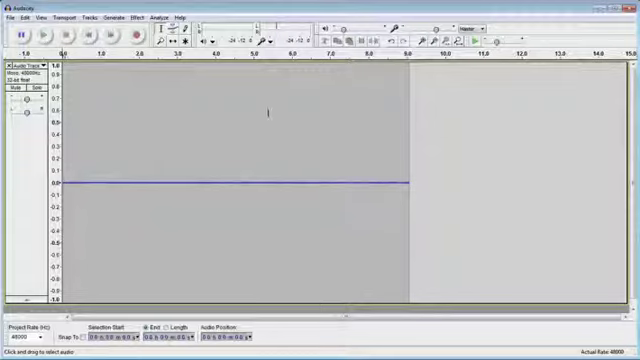
{"action": "mouse_move", "coordinate": [248, 144]}
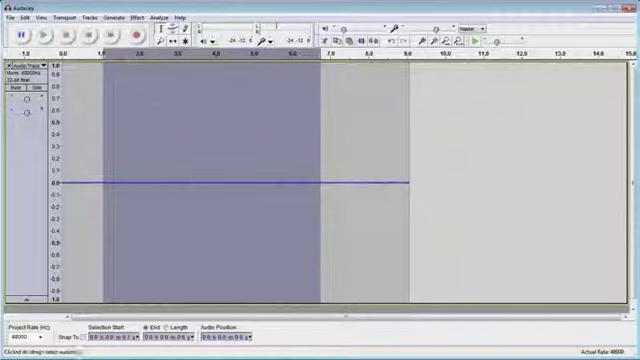
Step: Use Effect > Noise Removal to capture the marked background noise as the noise profile
{"action": "left_click", "coordinate": [130, 16]}
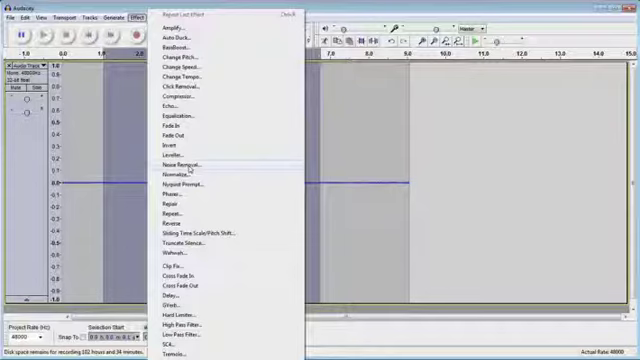
{"action": "left_click", "coordinate": [180, 164]}
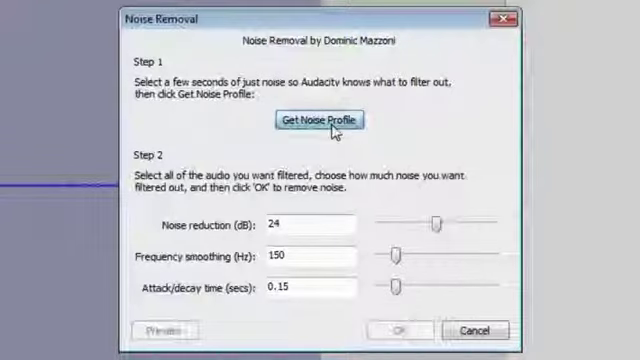
{"action": "left_click", "coordinate": [320, 120]}
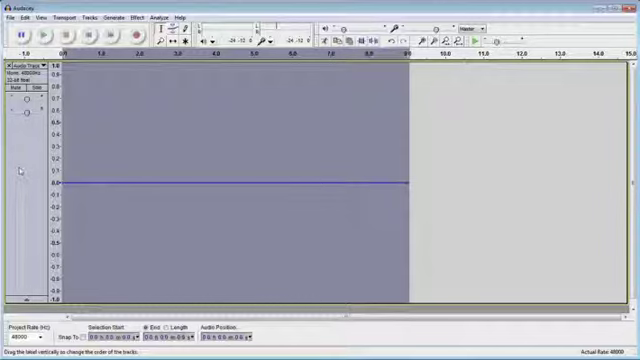
Step: Apply Noise Removal to the whole track with 24 dB reduction, 150 Hz smoothing, 0.15 s attack/decay
{"action": "left_click", "coordinate": [172, 16]}
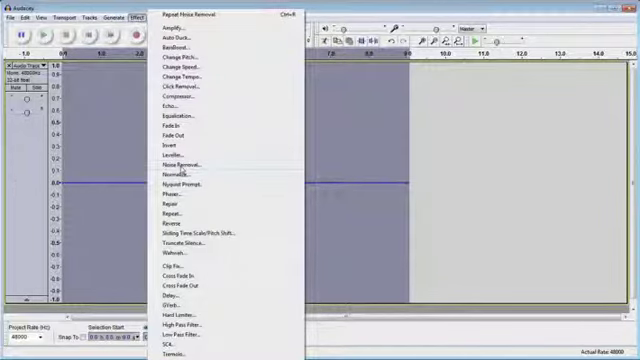
{"action": "left_click", "coordinate": [178, 164]}
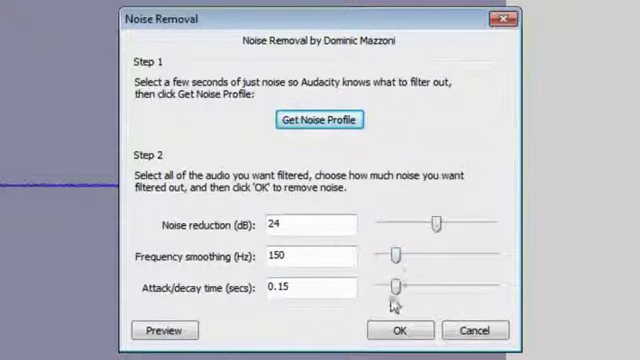
{"action": "mouse_move", "coordinate": [398, 288]}
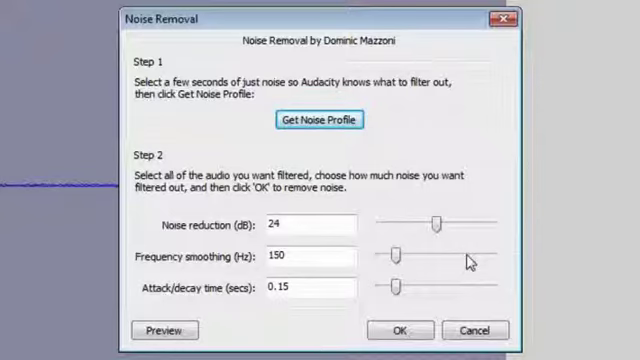
{"action": "mouse_move", "coordinate": [464, 264]}
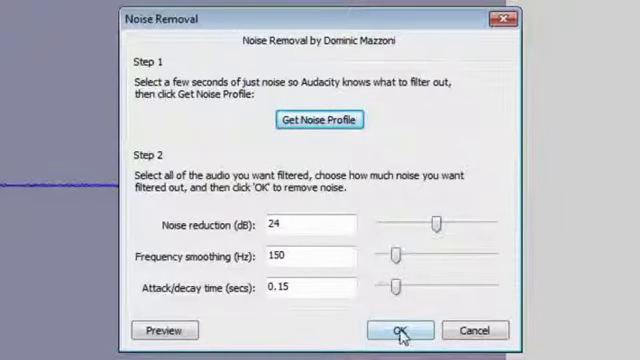
{"action": "left_click", "coordinate": [400, 328]}
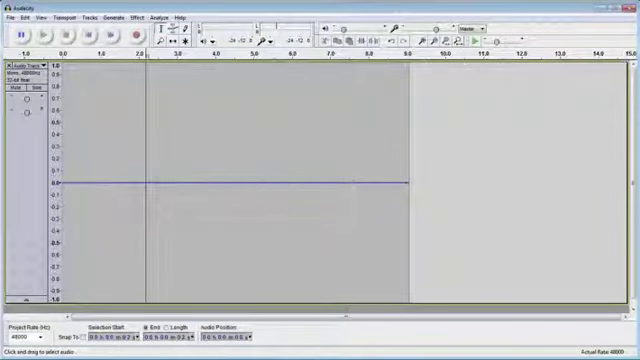
{"action": "mouse_move", "coordinate": [446, 224]}
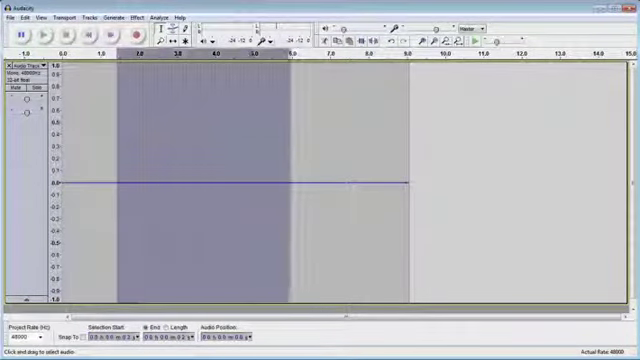
Step: Play the filtered track to check the noise removal result
{"action": "left_click", "coordinate": [156, 16]}
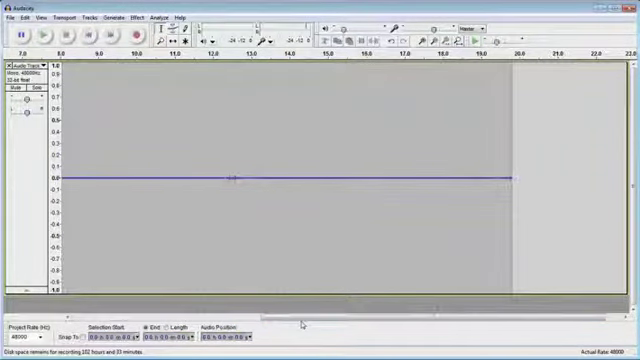
Step: Select the noise from about 14.5 s to the track's end and record the spoken voiceover
{"action": "left_click_drag", "start_coordinate": [244, 176], "coordinate": [504, 176]}
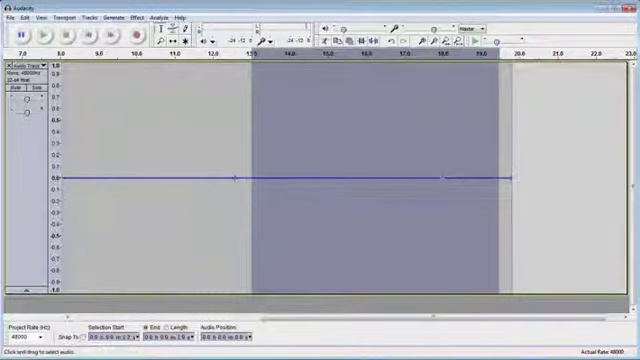
{"action": "left_click", "coordinate": [148, 16]}
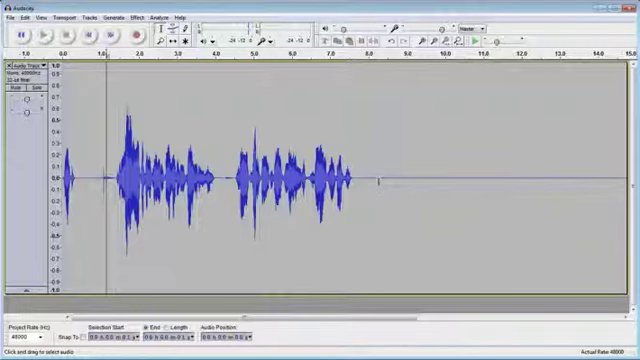
Step: Apply Noise Removal with the stored profile to the voiceover recording
{"action": "left_click", "coordinate": [166, 16]}
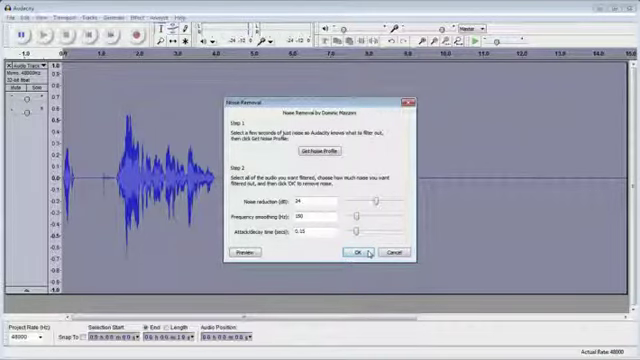
{"action": "left_click", "coordinate": [356, 252]}
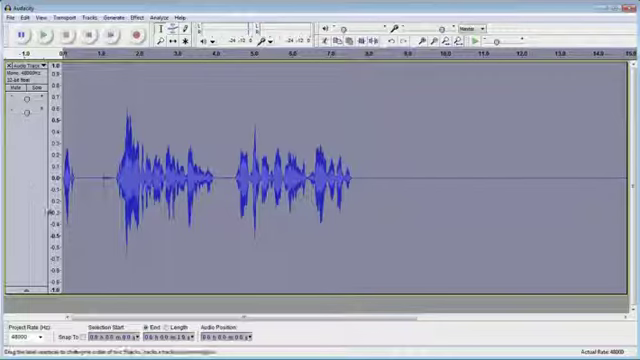